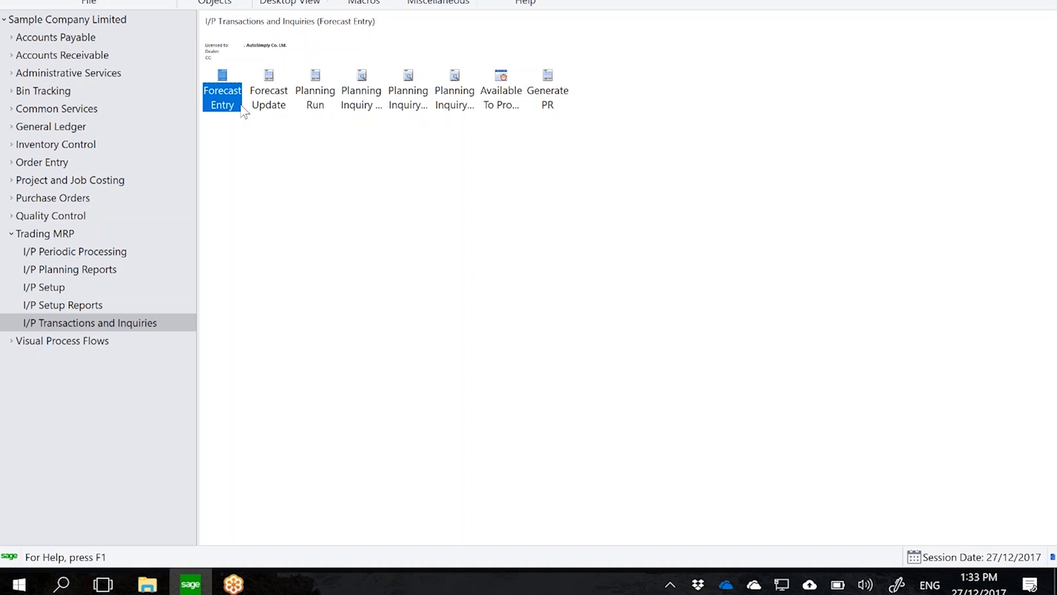
pyautogui.moveTo(225, 100)
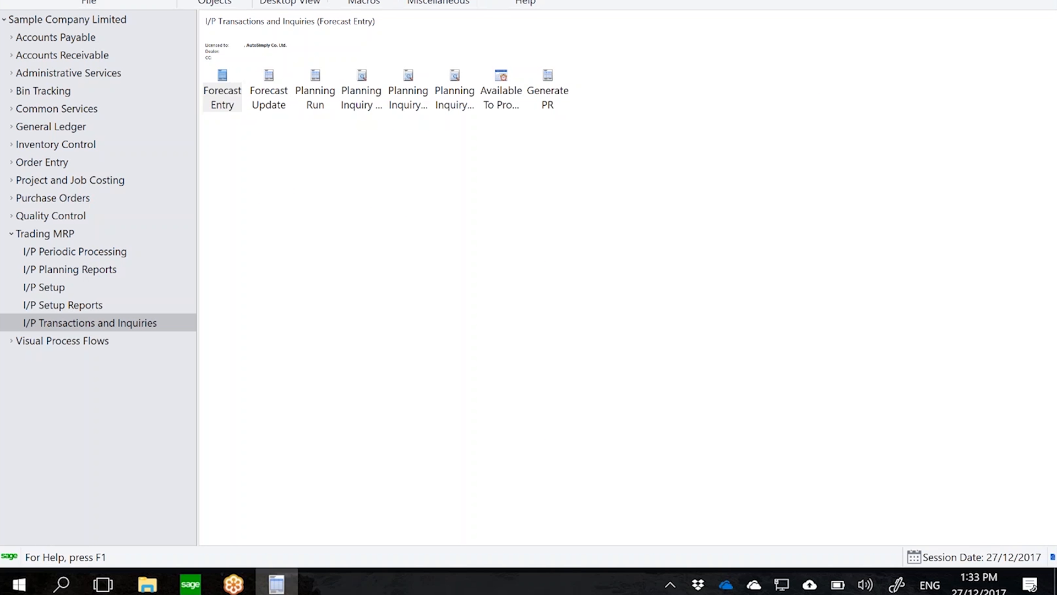
# Bring up the Forecast Entry screen from I/P Transactions and Inquiries
pyautogui.doubleClick(222, 75)
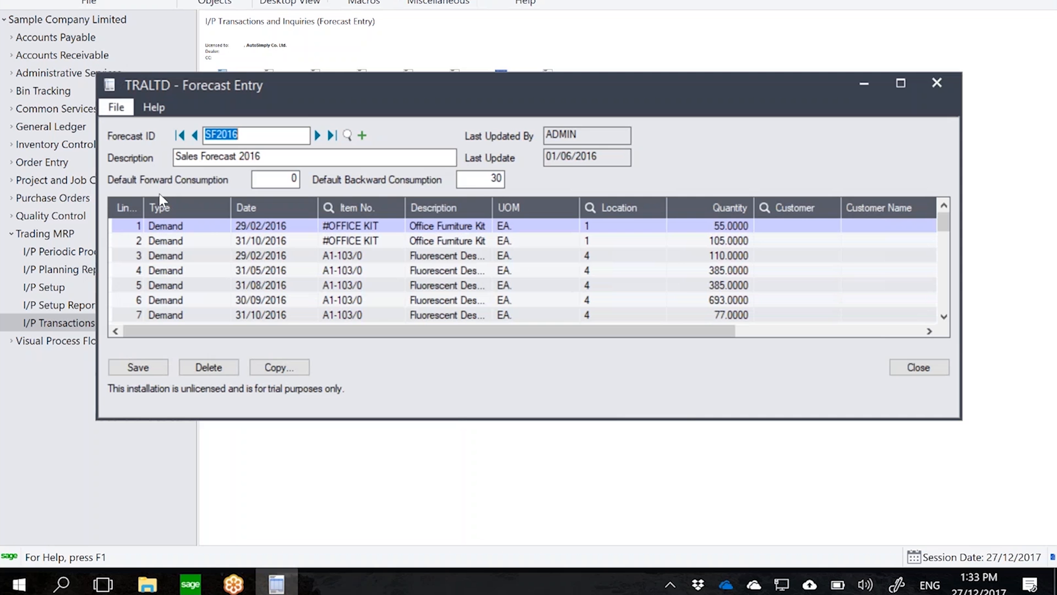
pyautogui.moveTo(97, 78)
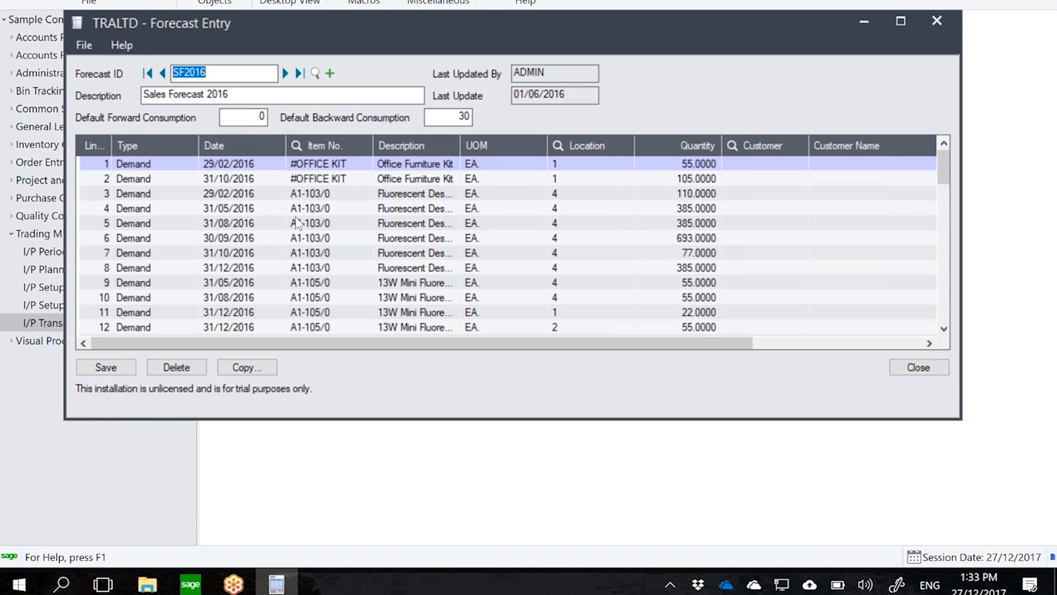
pyautogui.moveTo(355, 128)
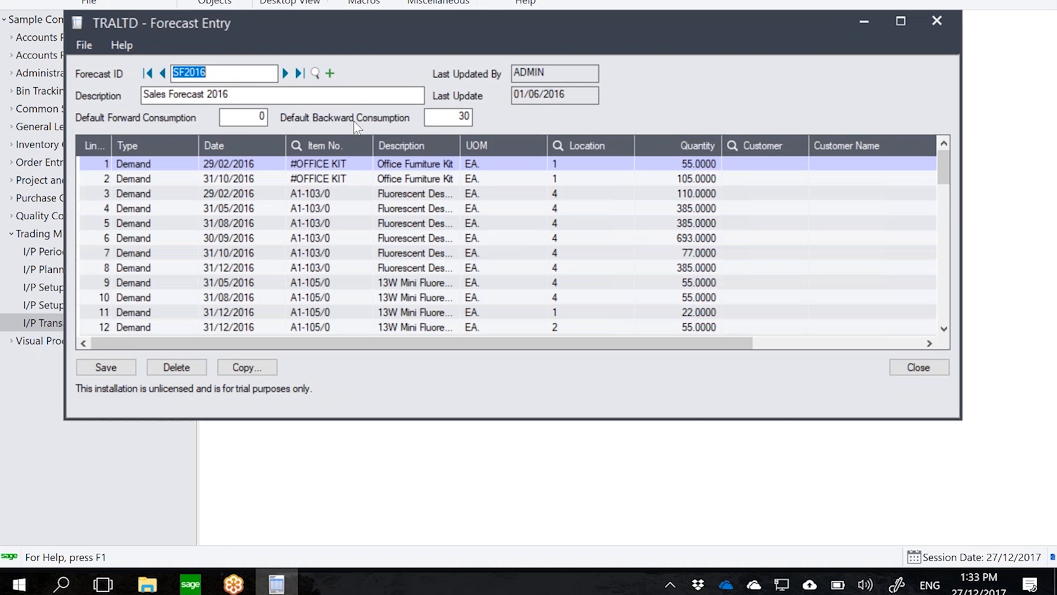
# Start new forecast 2018 'Sales Forecast for 2018' with line 1: A1-103/0, location 1, 88 units, 01/02/2018
pyautogui.click(329, 74)
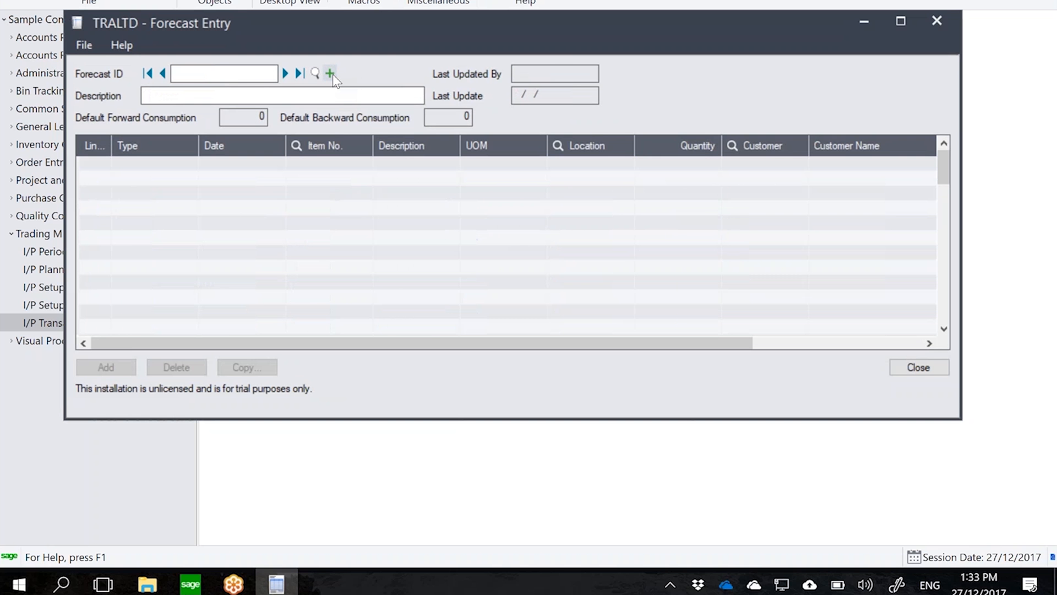
pyautogui.write('SF20')
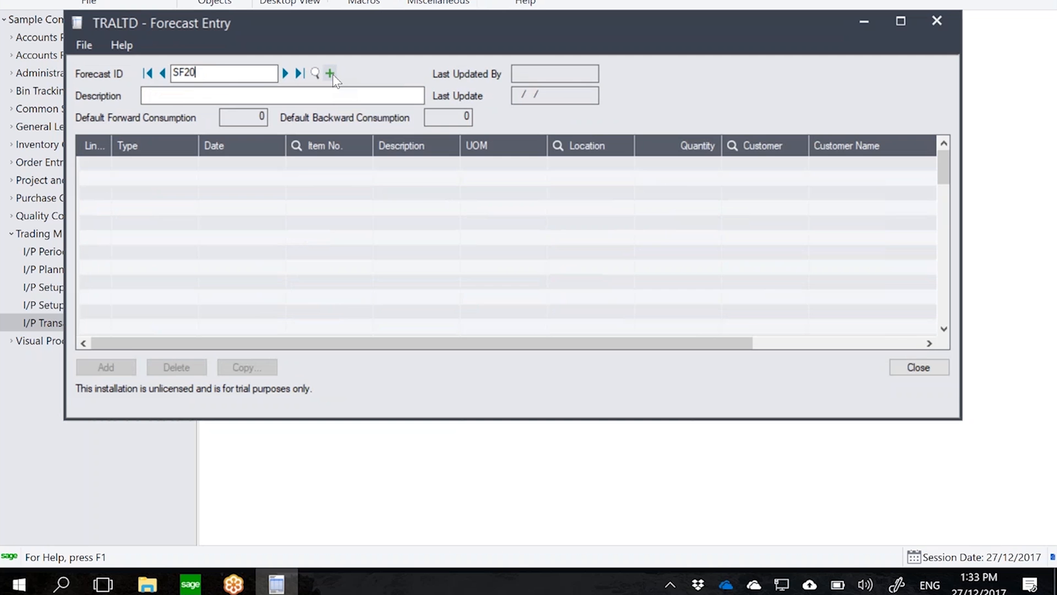
pyautogui.click(329, 72)
pyautogui.write('Sales Forecast for 2018')
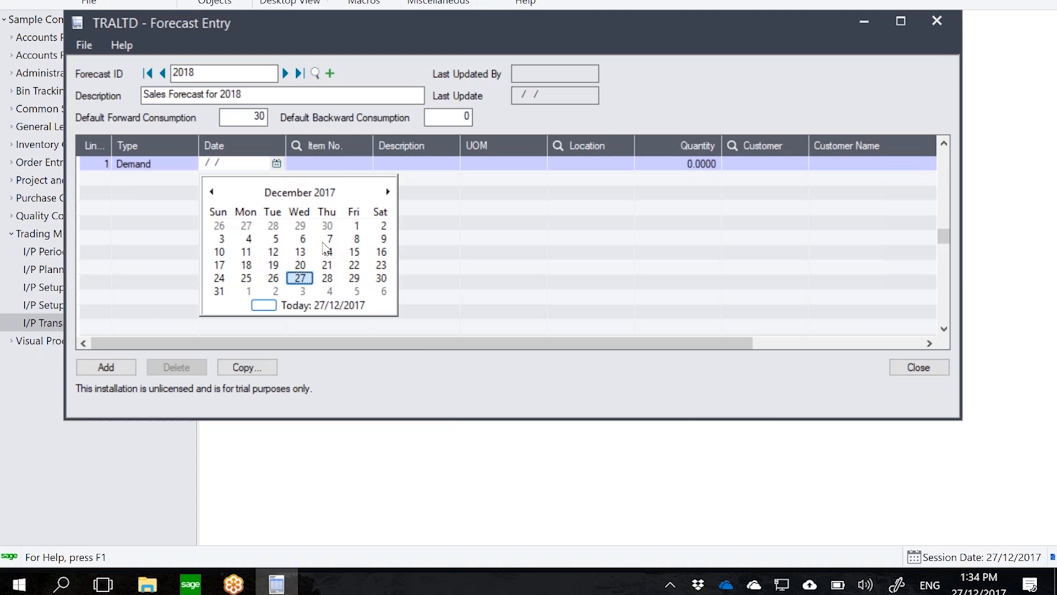
pyautogui.click(387, 191)
pyautogui.write('A1-103/0')
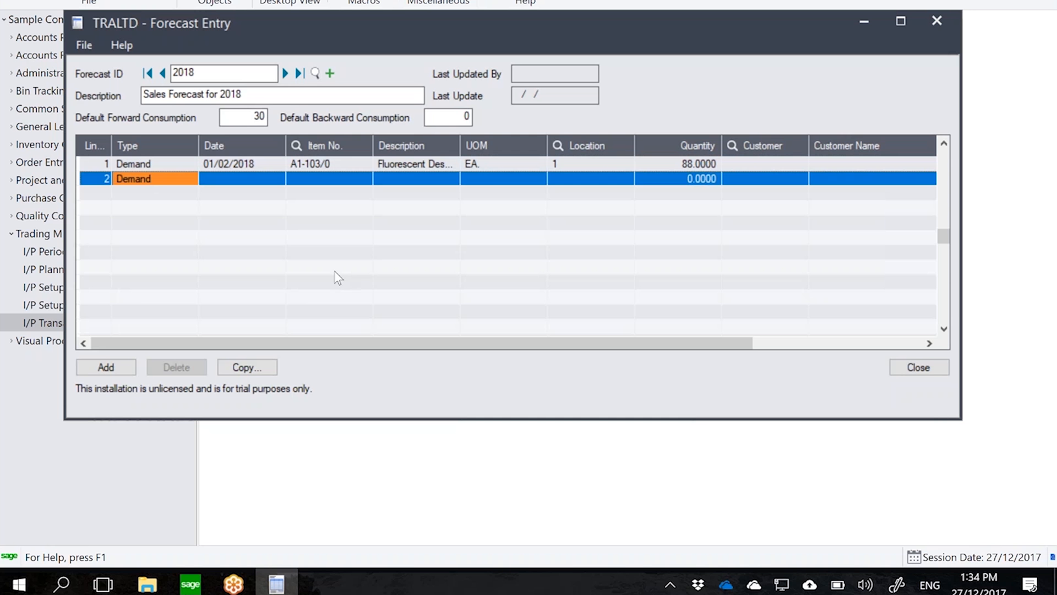
pyautogui.moveTo(324, 169)
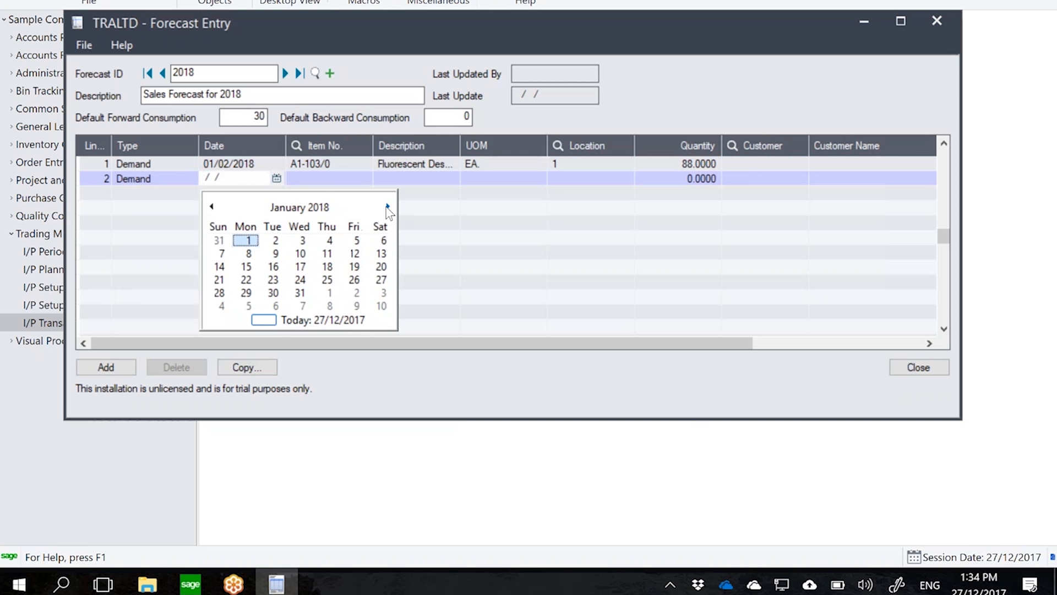
# Add lines 2 and 3 for A1-103/0, location 1: 99 on 01/03/2018 and 111 on 01/04/2018, and save
pyautogui.click(388, 207)
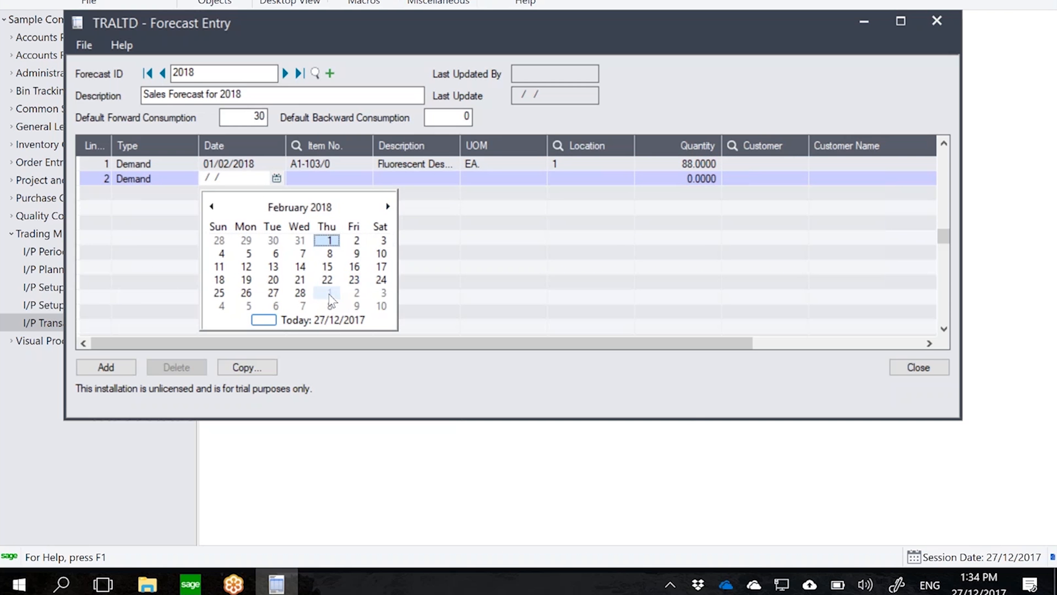
pyautogui.click(326, 293)
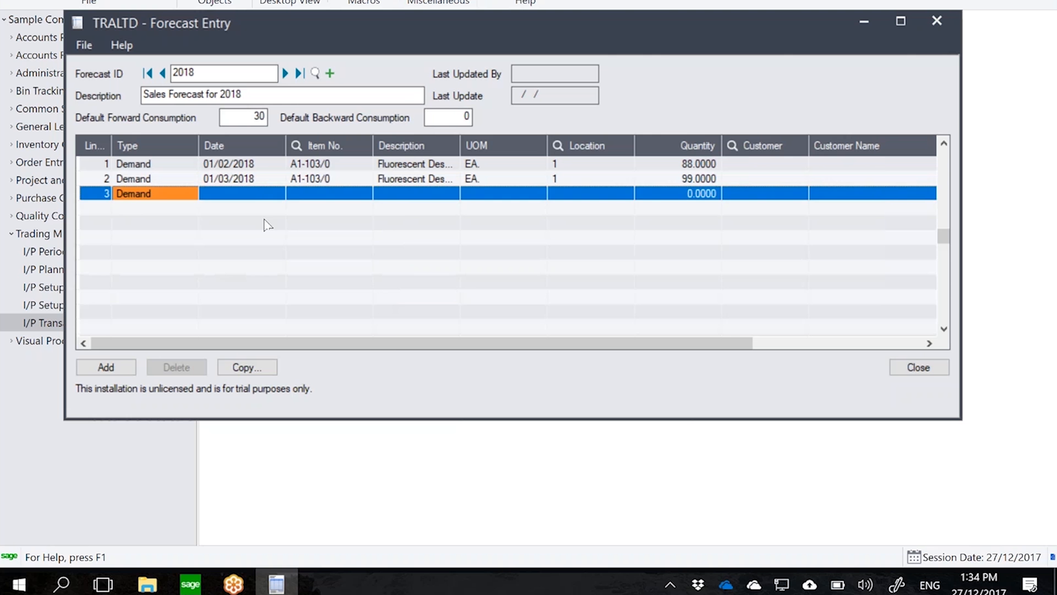
pyautogui.click(229, 194)
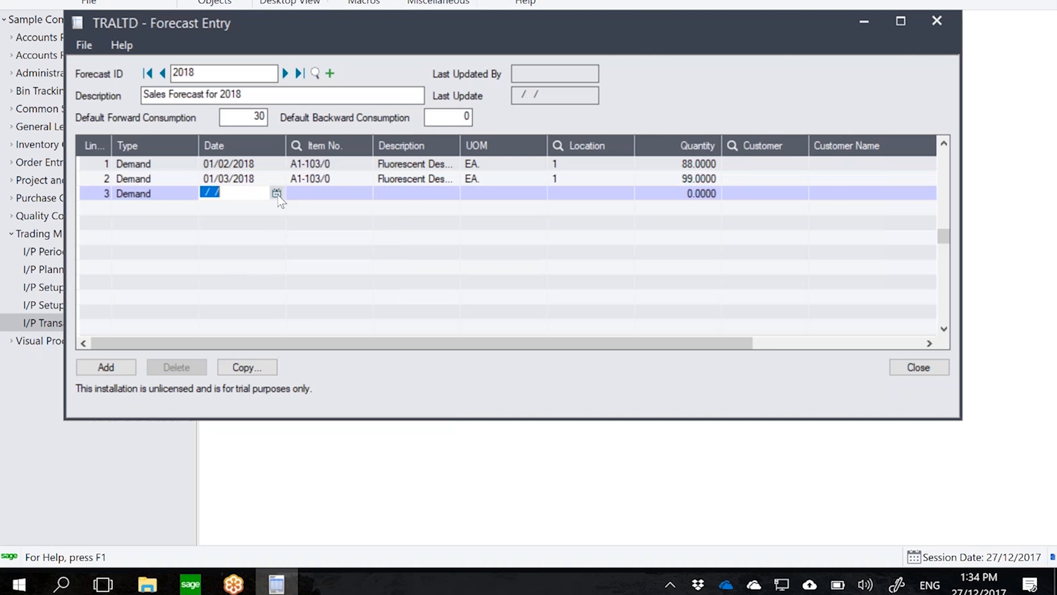
pyautogui.write('A11')
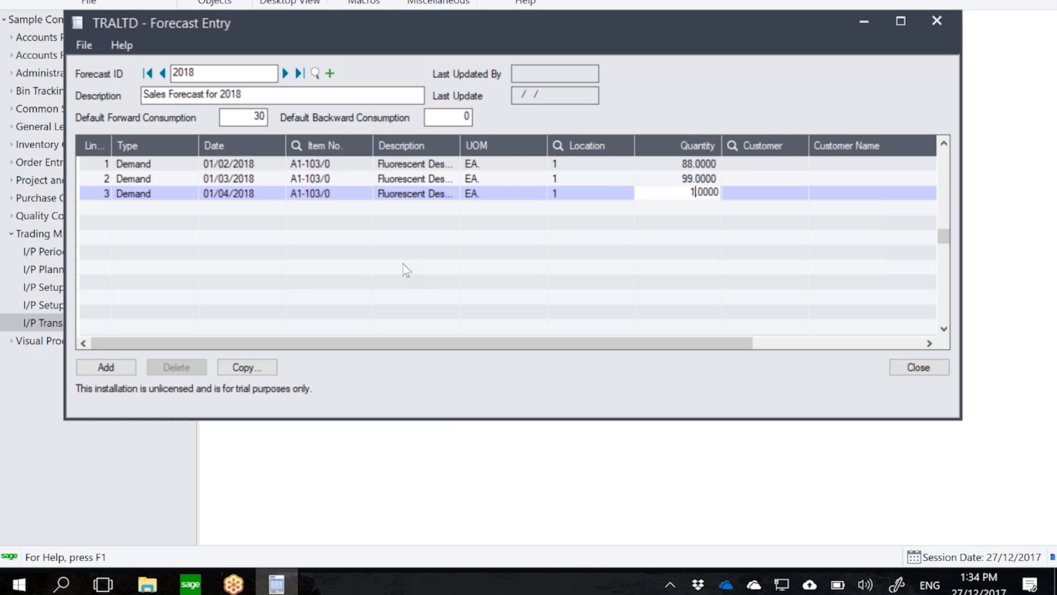
pyautogui.write('11')
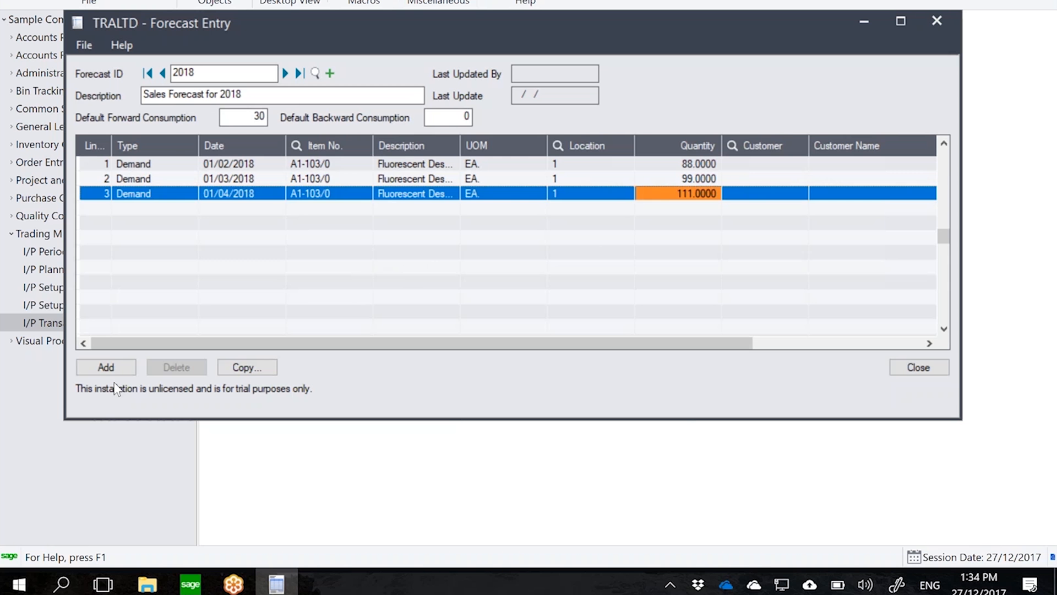
pyautogui.click(106, 367)
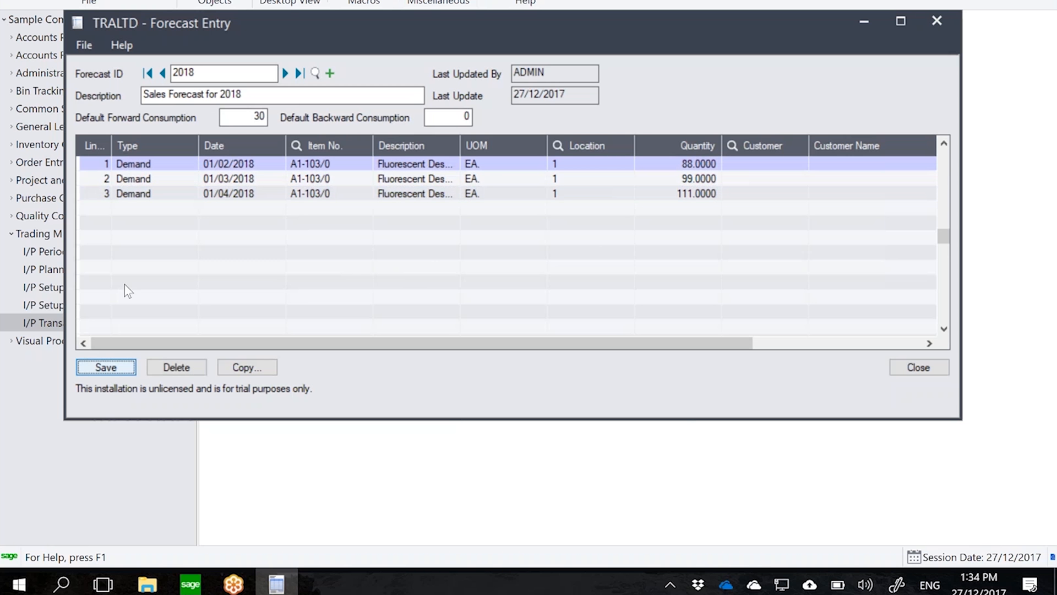
# Close Forecast Entry and return to the Trading MRP transactions and inquiries list
pyautogui.click(84, 45)
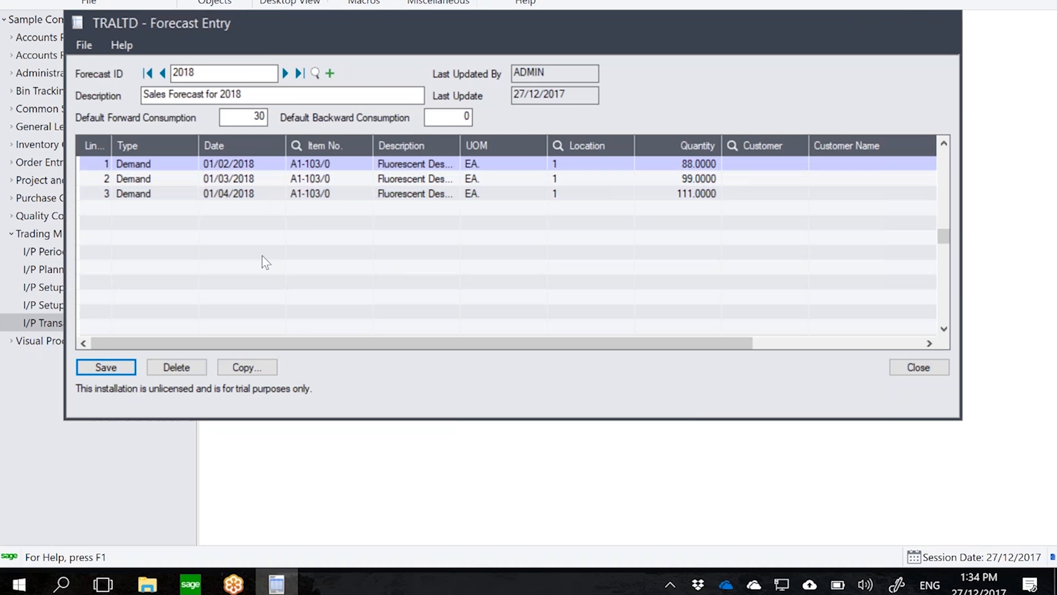
pyautogui.click(680, 164)
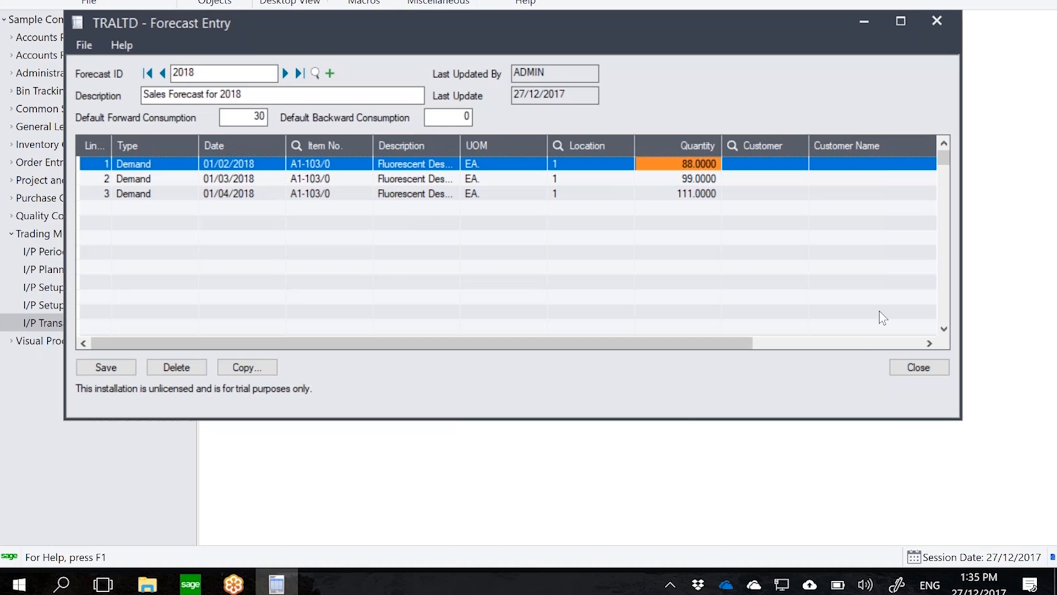
pyautogui.click(917, 366)
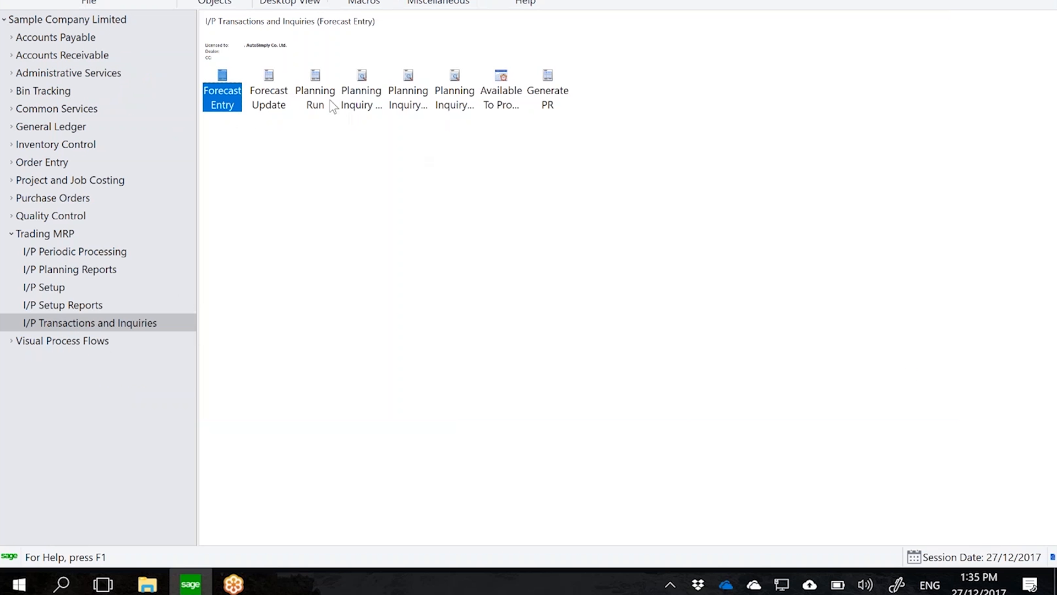
# Launch Planning Run, choose network N1 from the finder, and keep plan record Actual Run
pyautogui.click(315, 89)
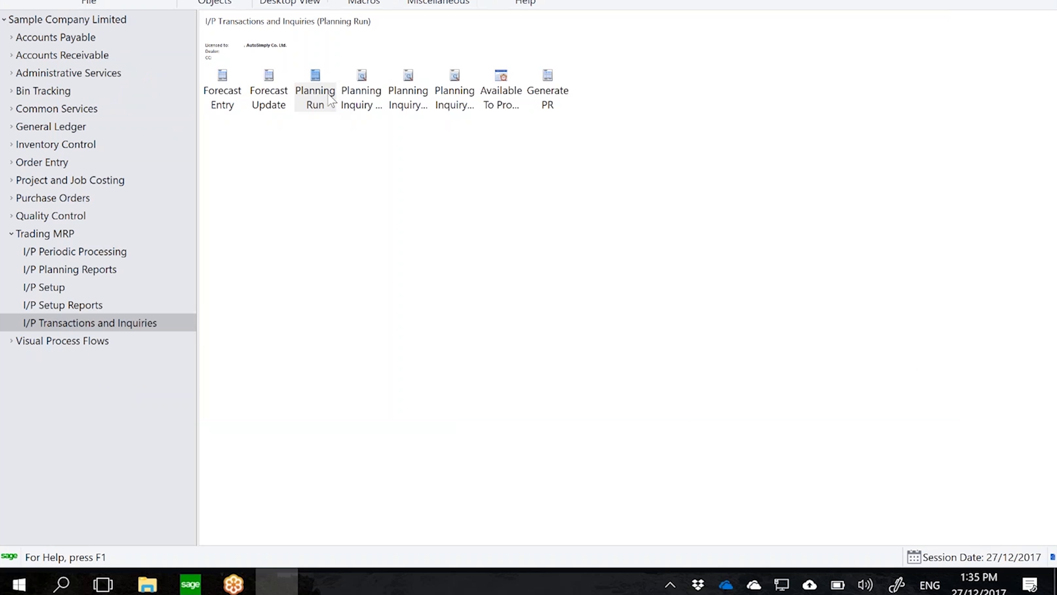
pyautogui.doubleClick(315, 88)
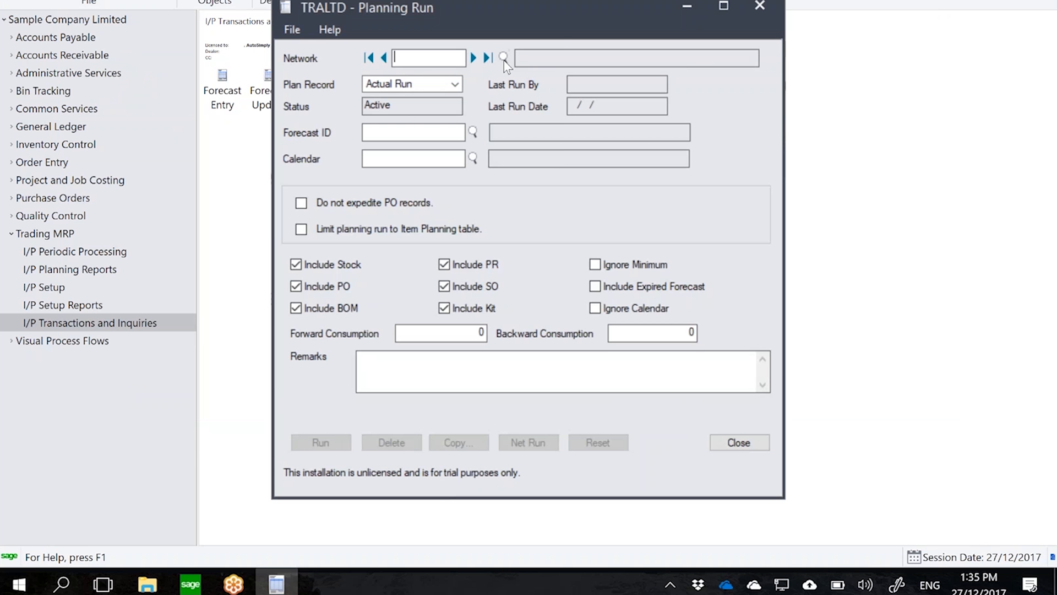
pyautogui.click(503, 58)
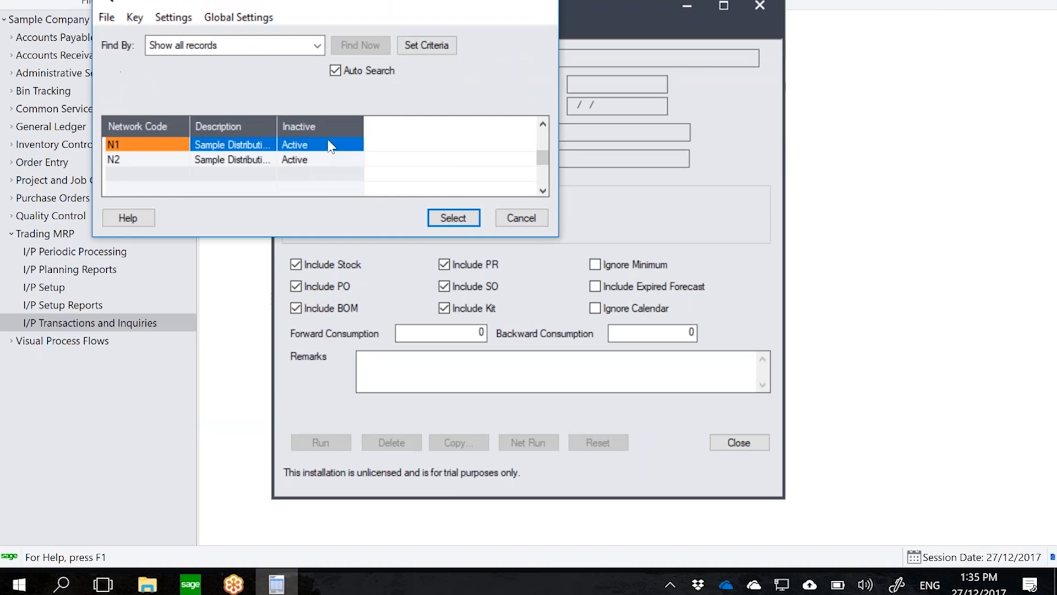
pyautogui.click(453, 217)
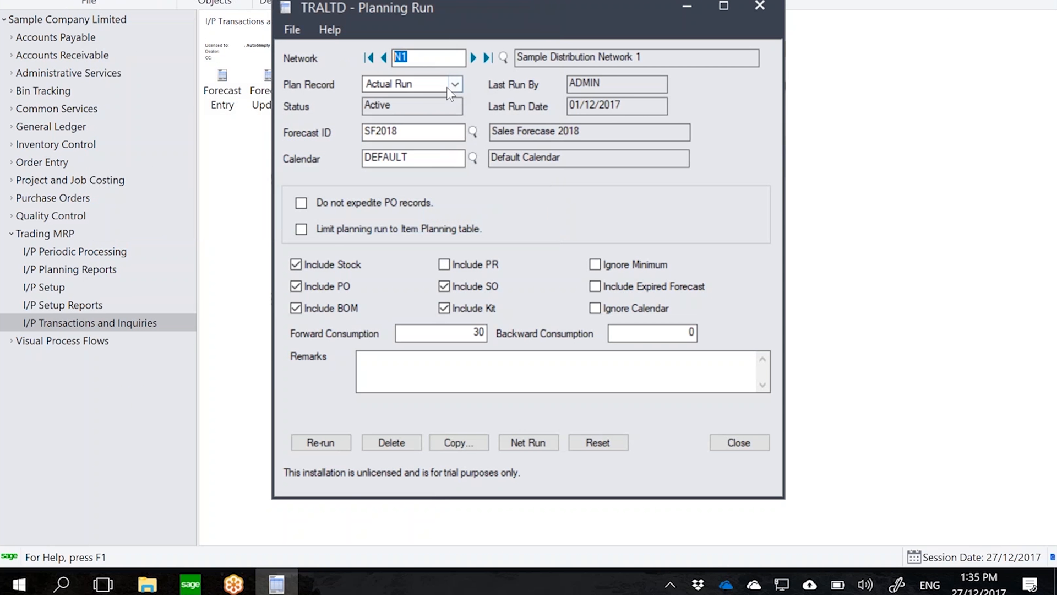
pyautogui.click(455, 84)
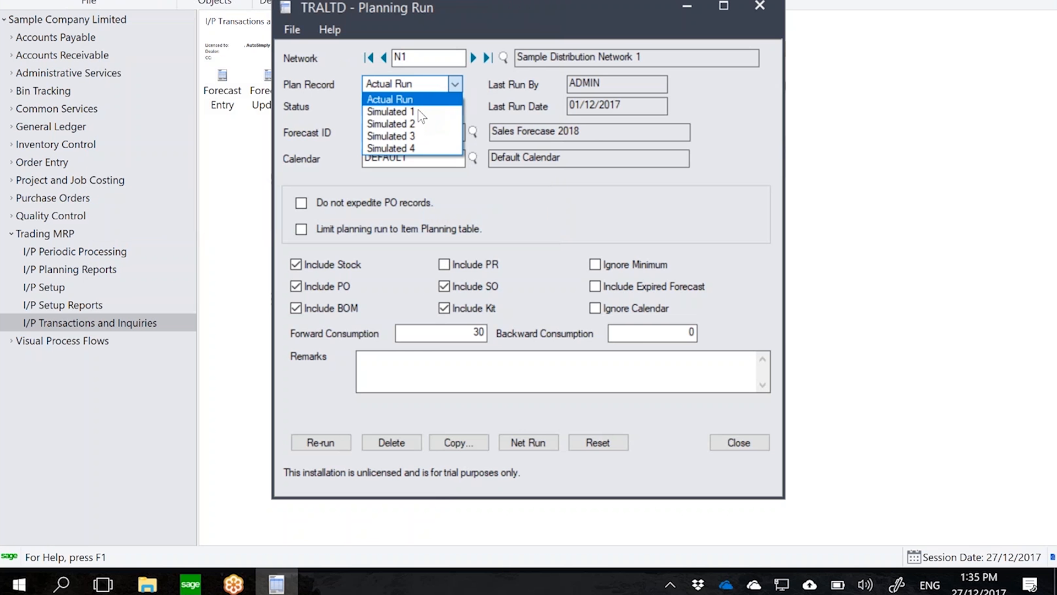
pyautogui.moveTo(391, 136)
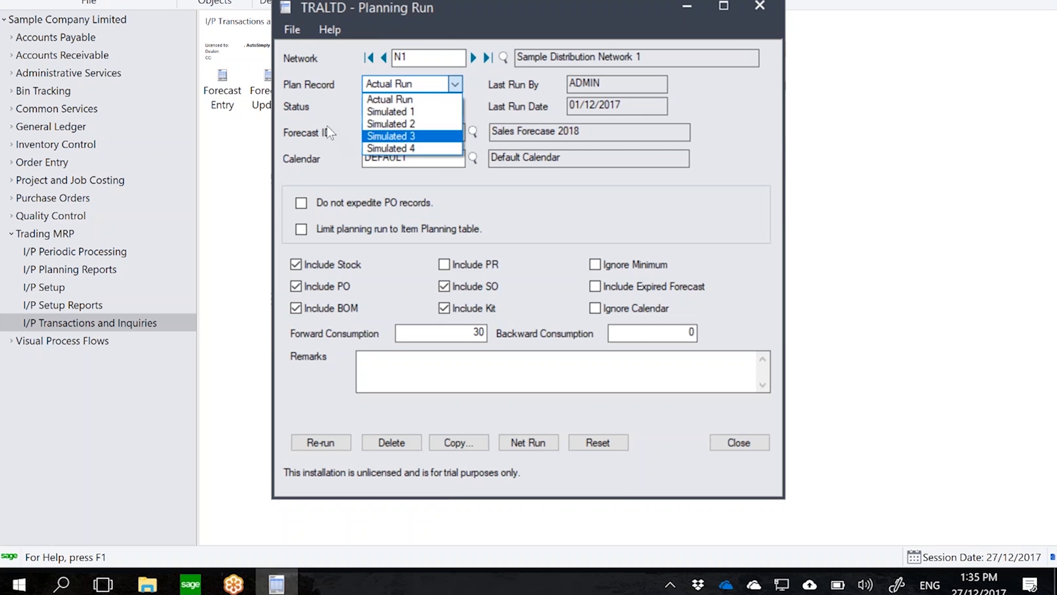
pyautogui.click(388, 99)
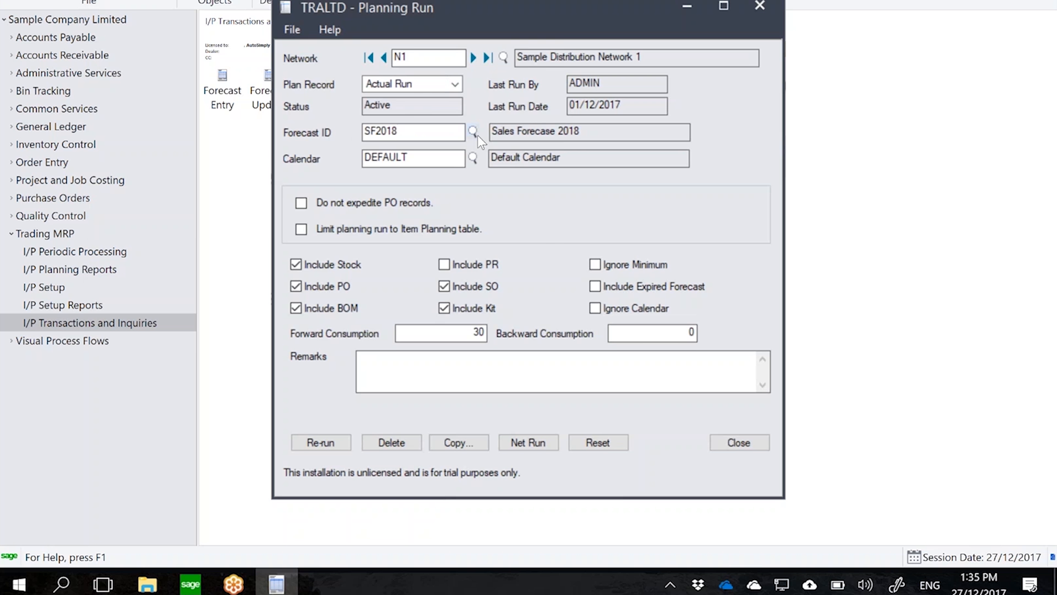
# Select forecast 2018, Sales Forecast for 2018, as the run's Forecast ID in place of SF2018
pyautogui.click(473, 131)
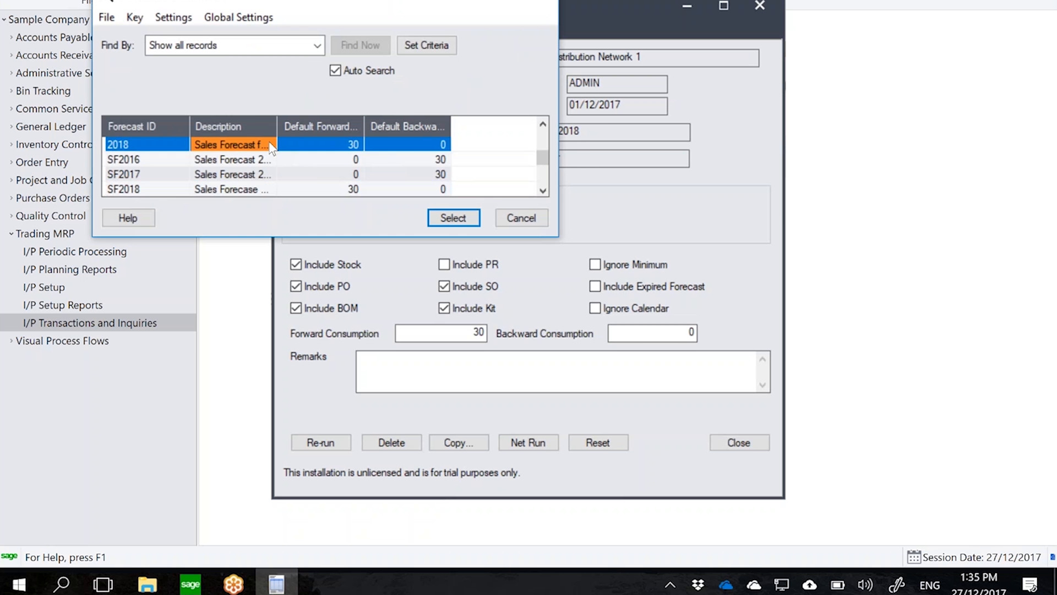
pyautogui.click(452, 217)
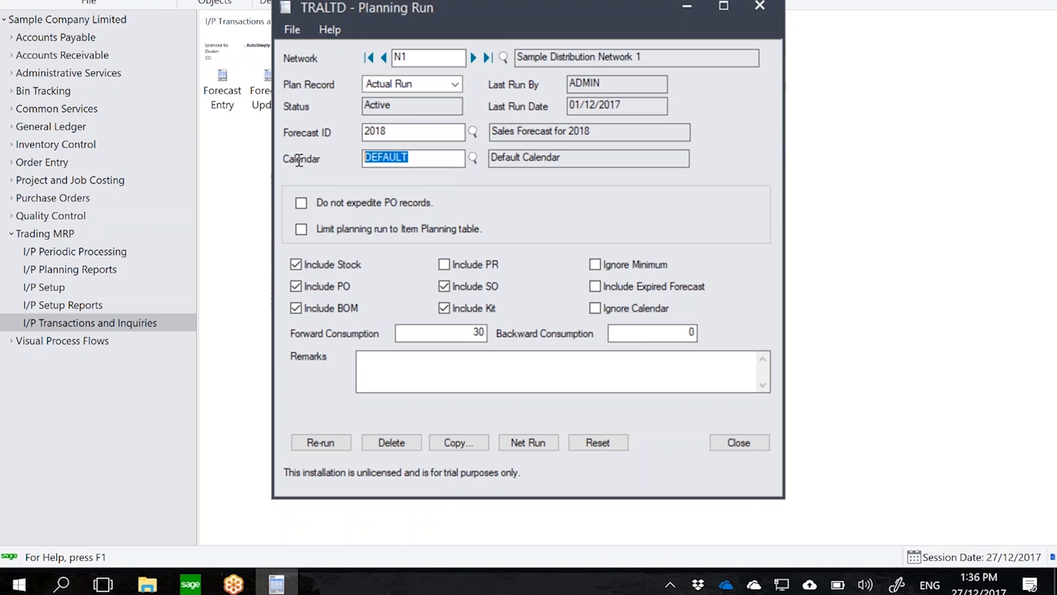
pyautogui.moveTo(338, 228)
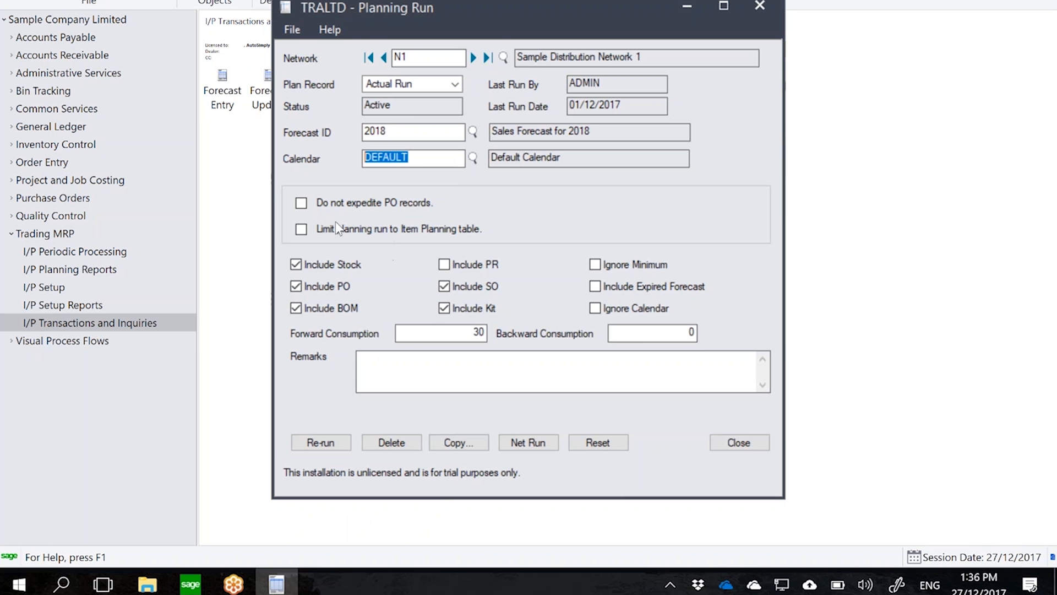
pyautogui.moveTo(342, 250)
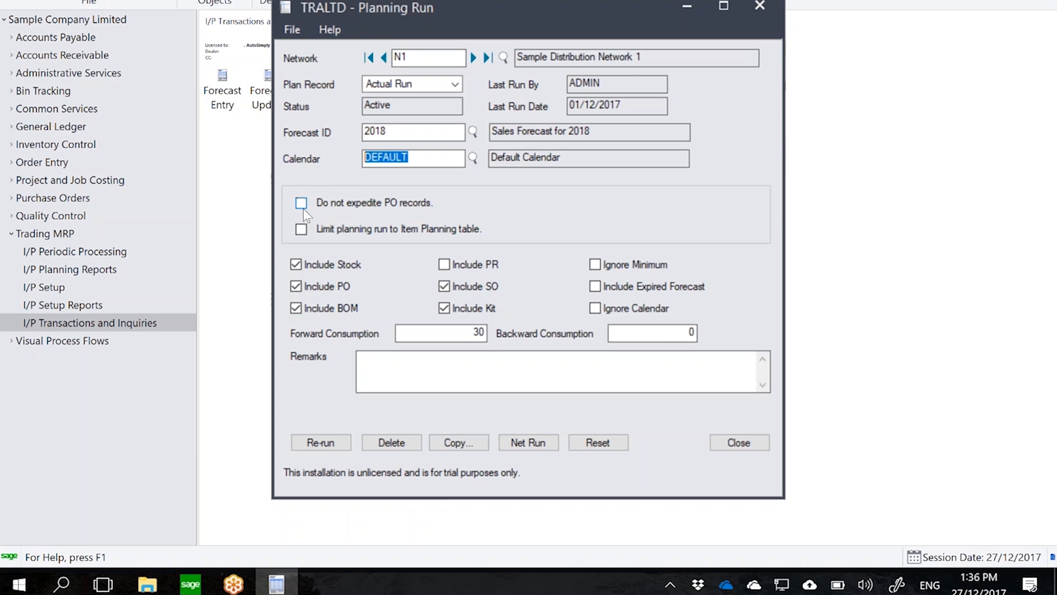
pyautogui.moveTo(465, 217)
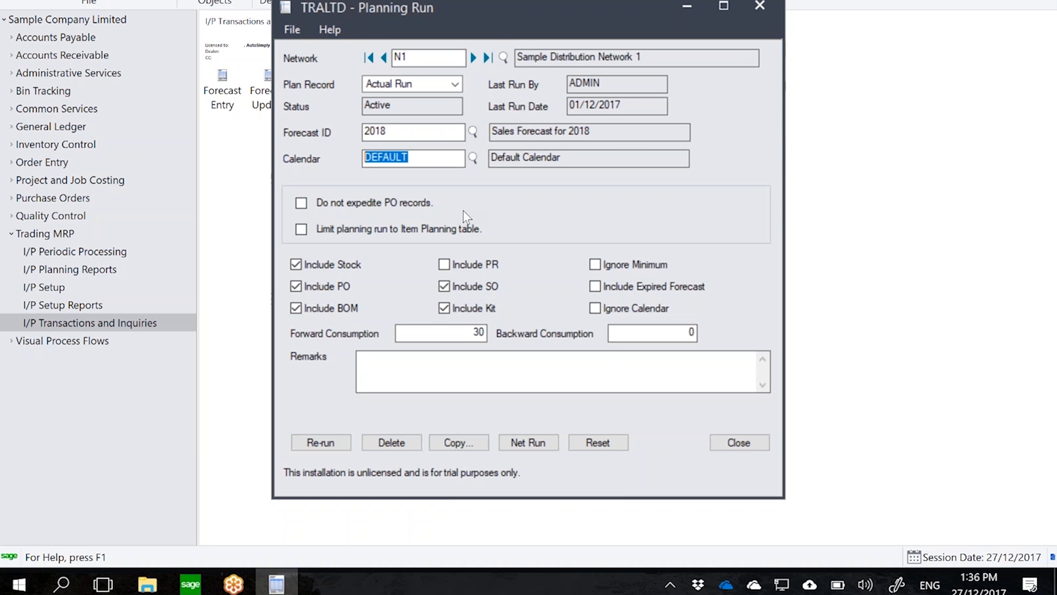
pyautogui.moveTo(345, 238)
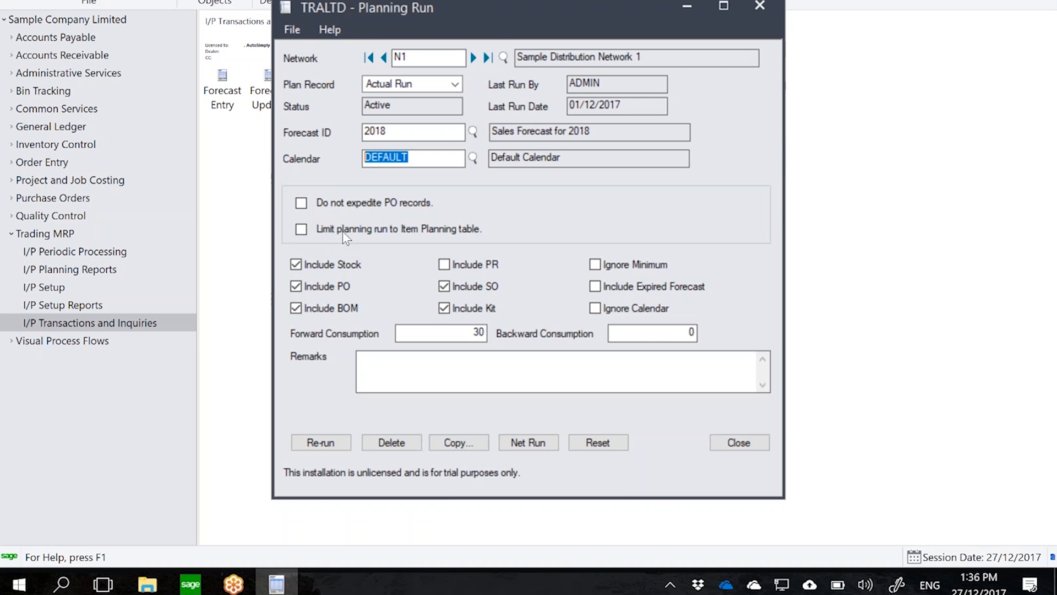
pyautogui.moveTo(401, 235)
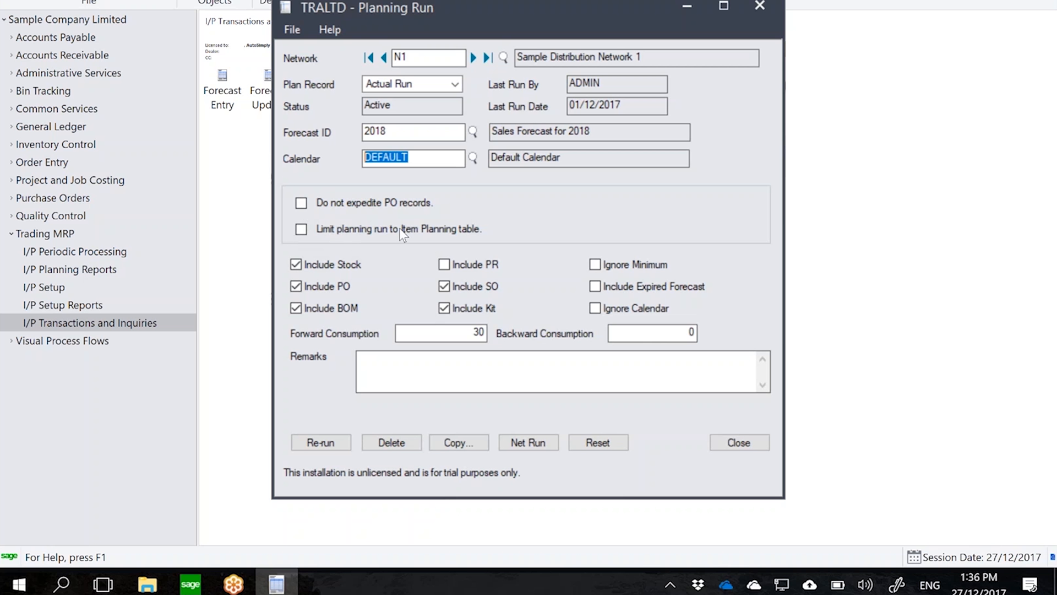
pyautogui.moveTo(431, 233)
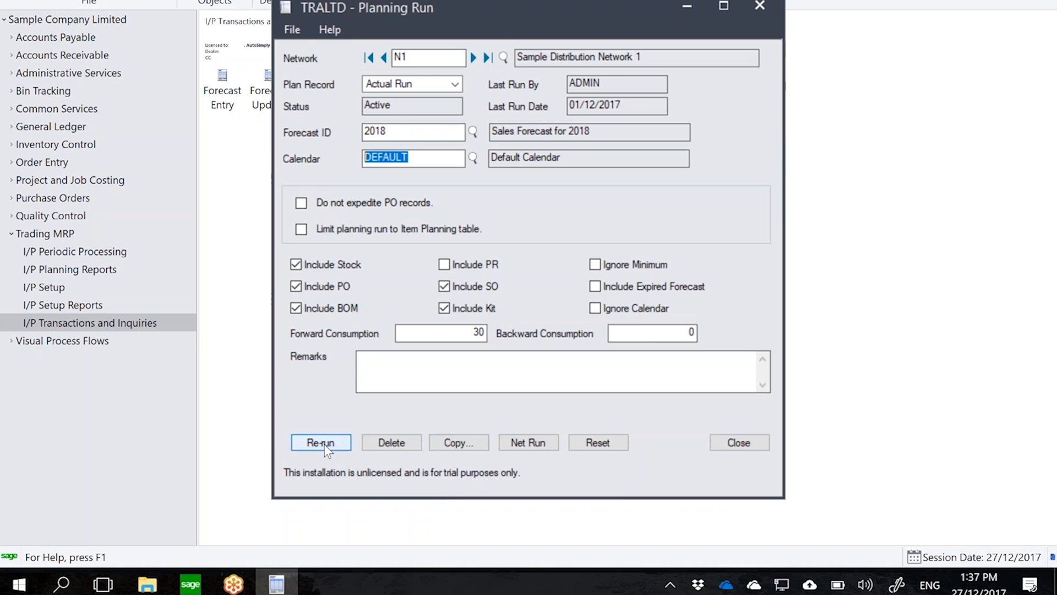
# Re-run the N1 planning run with forecast 2018 and the DEFAULT calendar
pyautogui.click(321, 443)
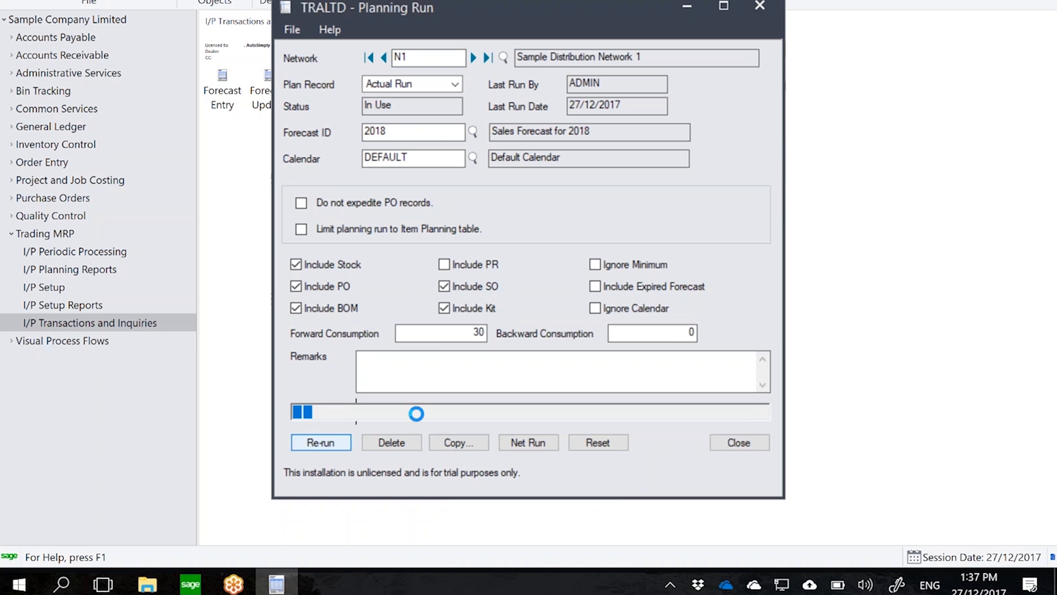